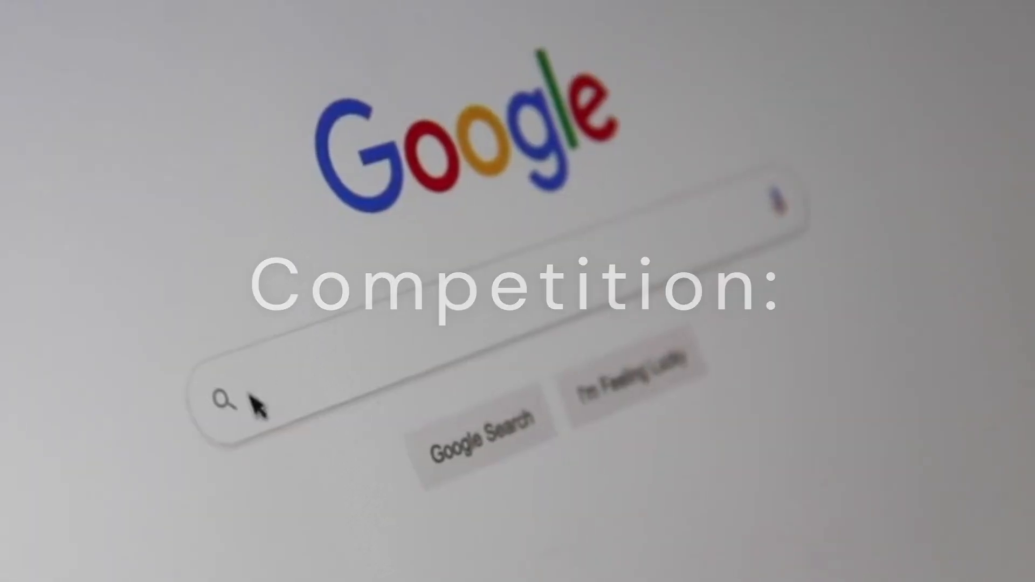
pyautogui.write('Se')
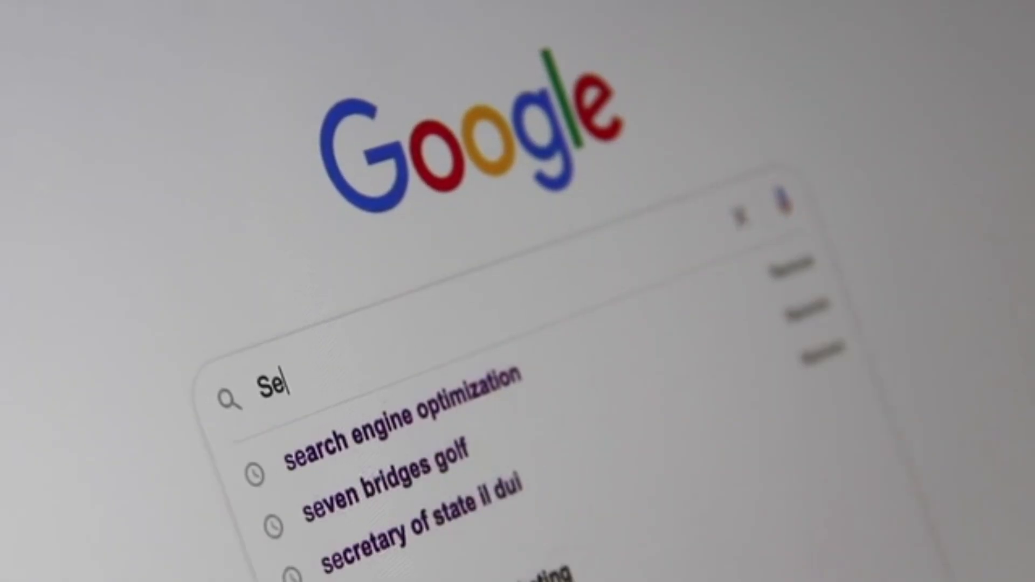